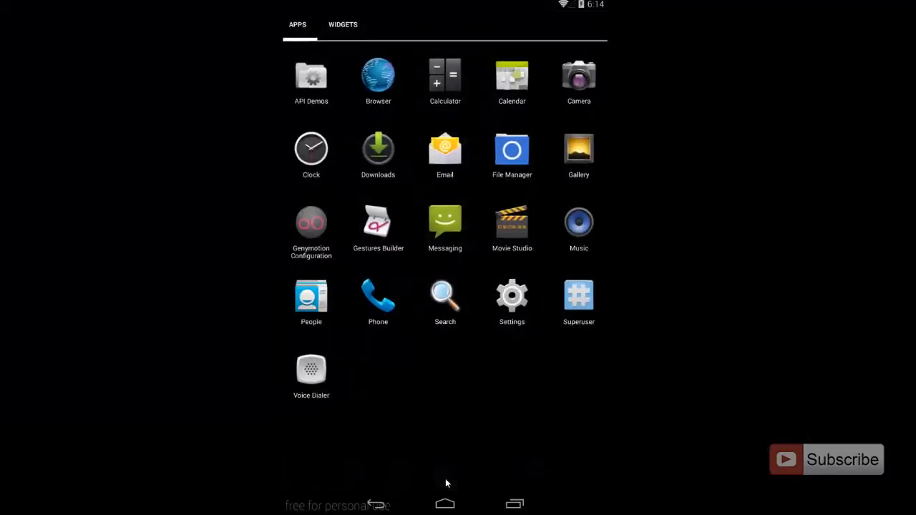
Launch Settings from the app drawer and scroll to the System section listing Developer options.
click(512, 295)
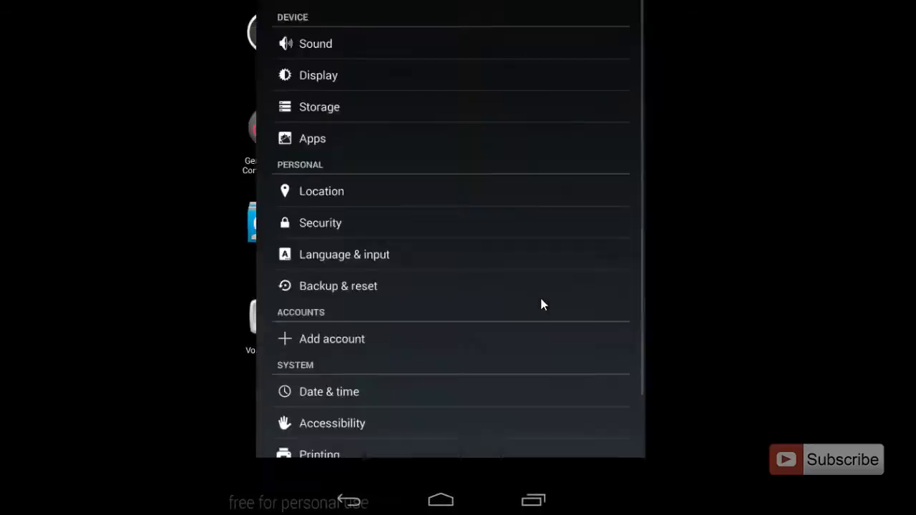
scroll(down, 3)
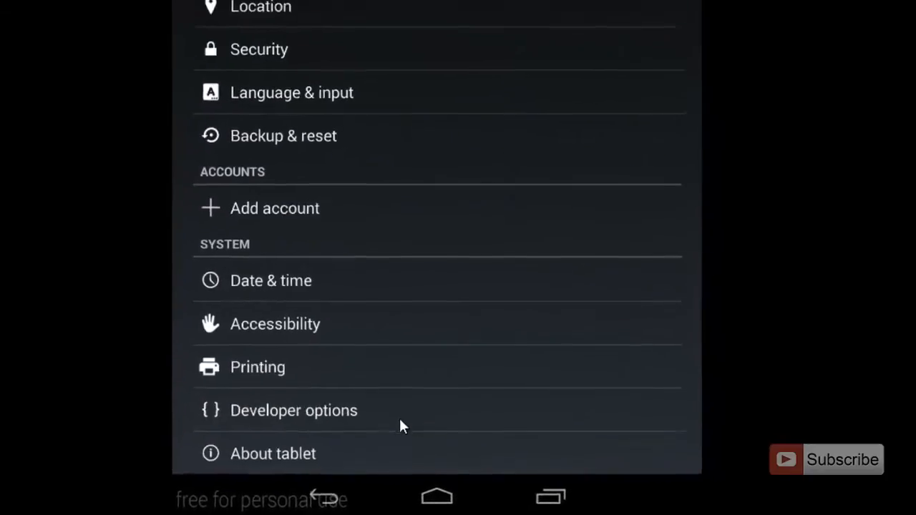
In Developer options, switch the master toggle off, back on, and confirm OK on the warning.
click(294, 409)
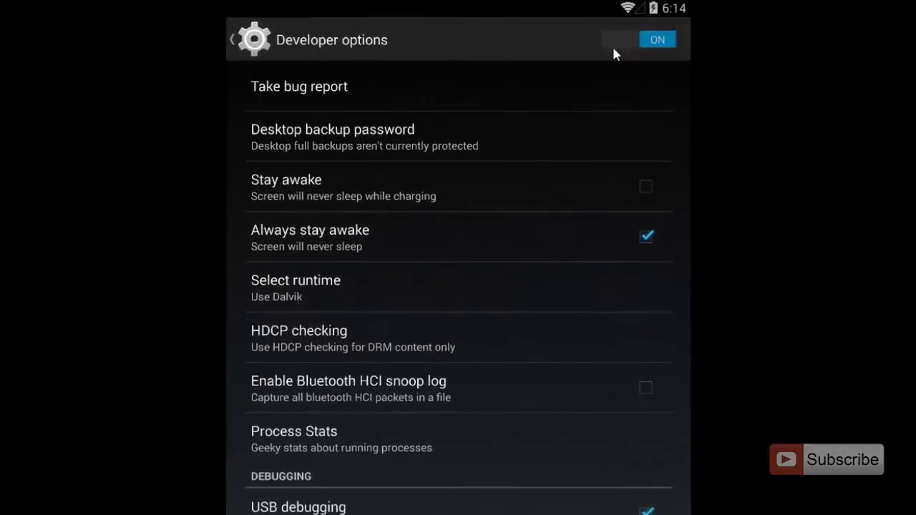
click(637, 40)
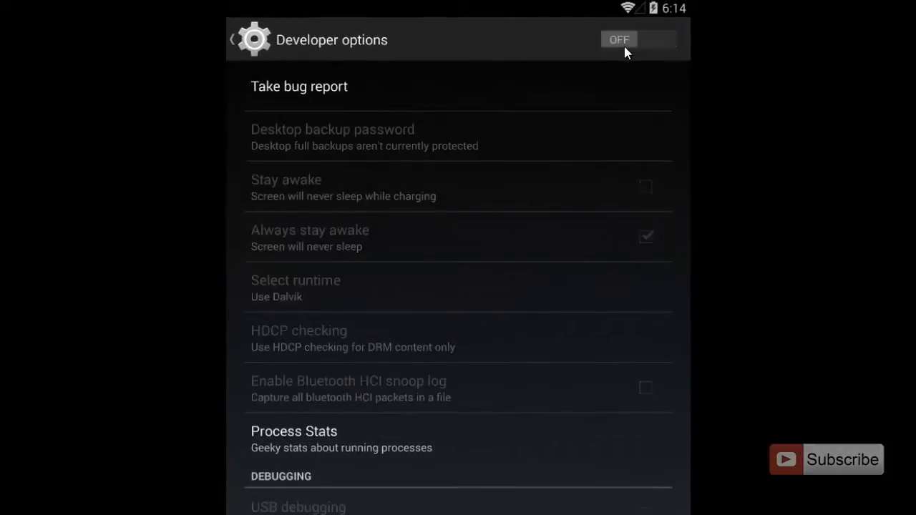
click(636, 40)
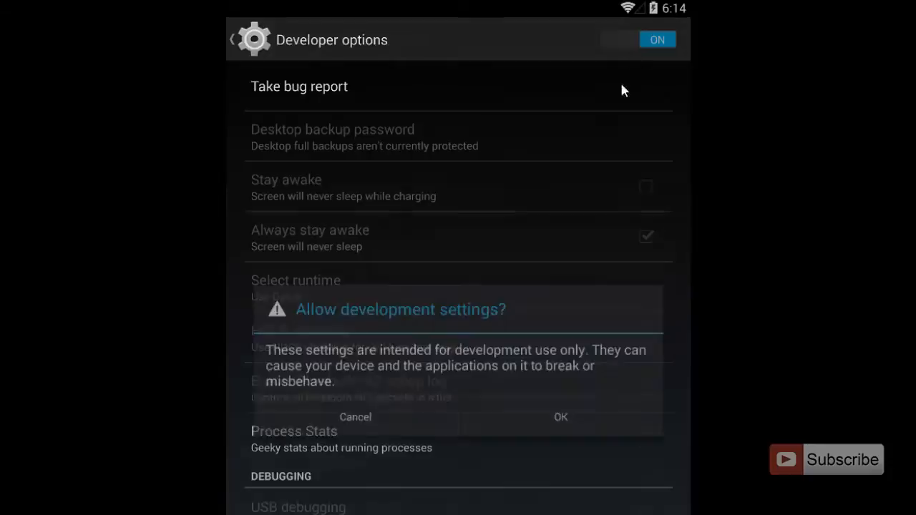
click(561, 418)
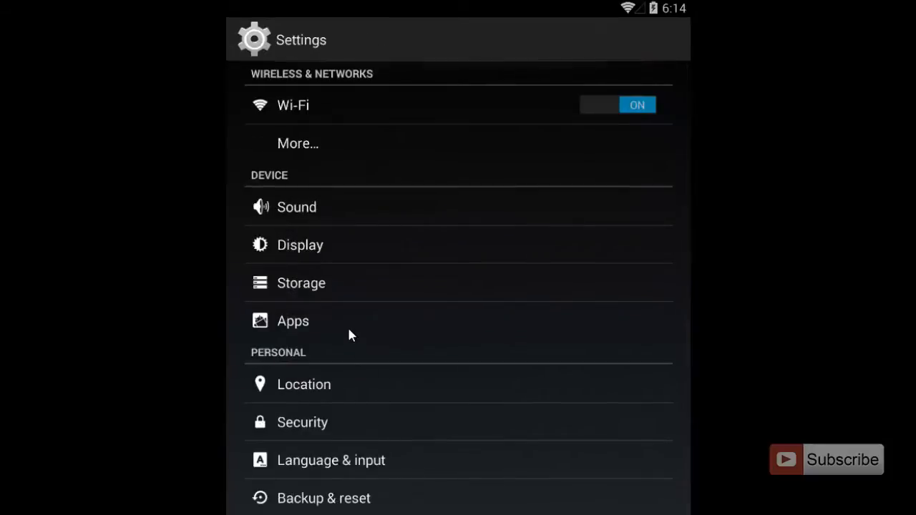
From Apps, scroll the ALL list to the Settings app and show its App info page.
click(292, 321)
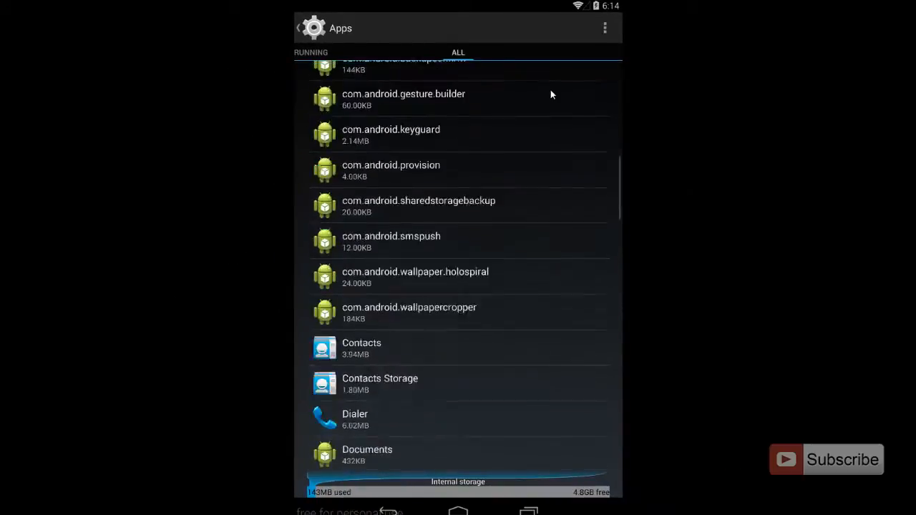
scroll(down, 3)
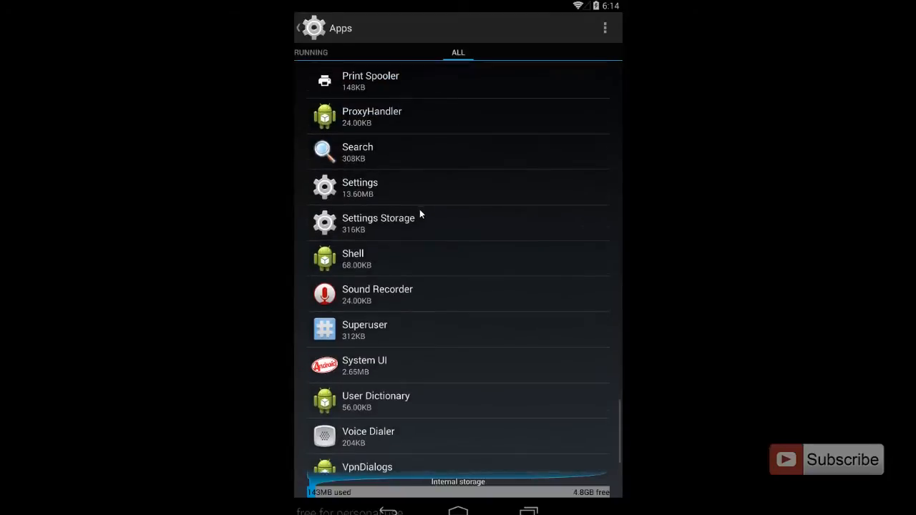
click(360, 187)
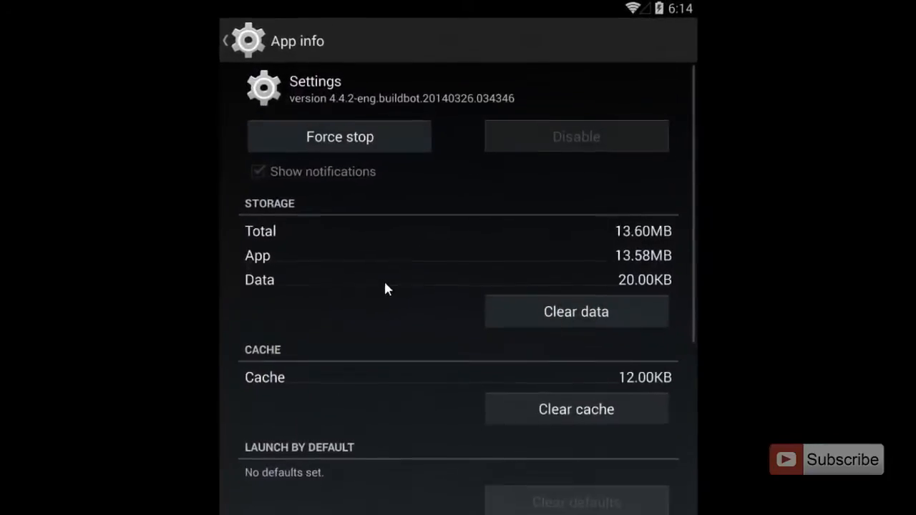
Clear the Settings app's stored data, which closes it back to the app drawer.
click(576, 312)
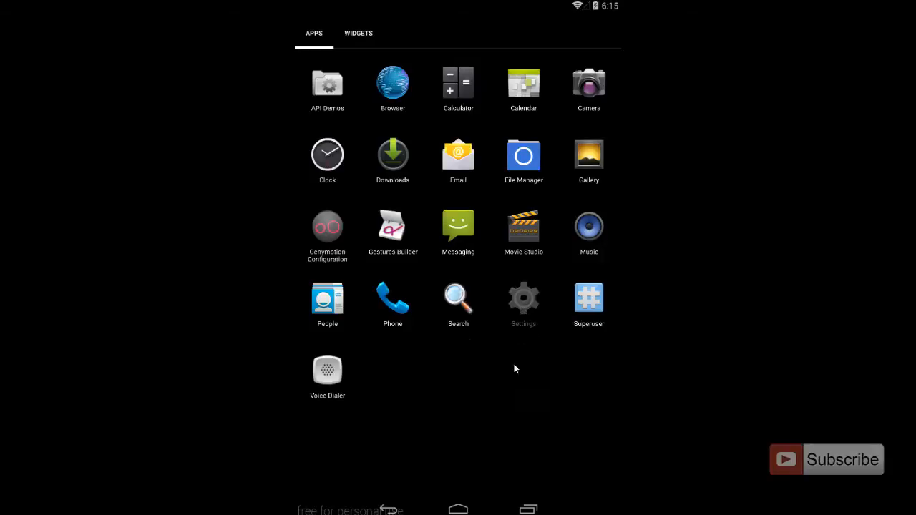
Relaunch Settings and scroll to System, where Developer options is now gone.
click(523, 299)
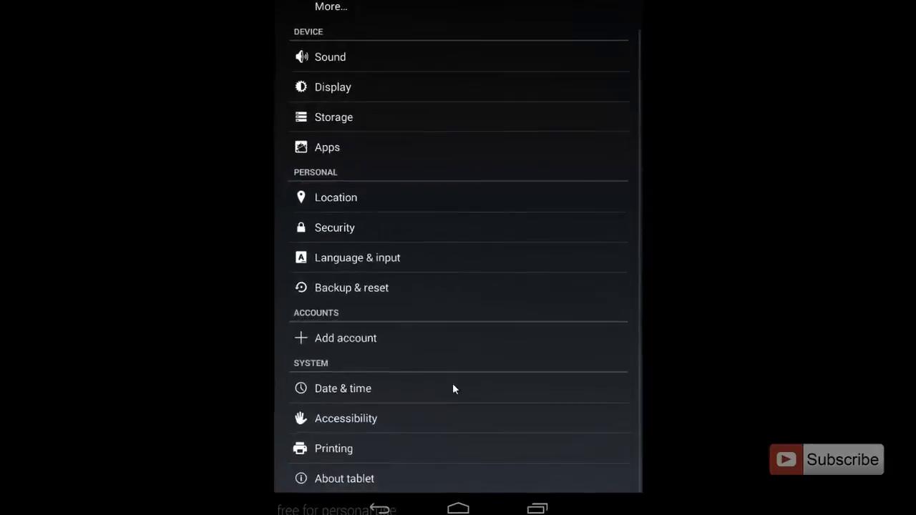
scroll(down, 3)
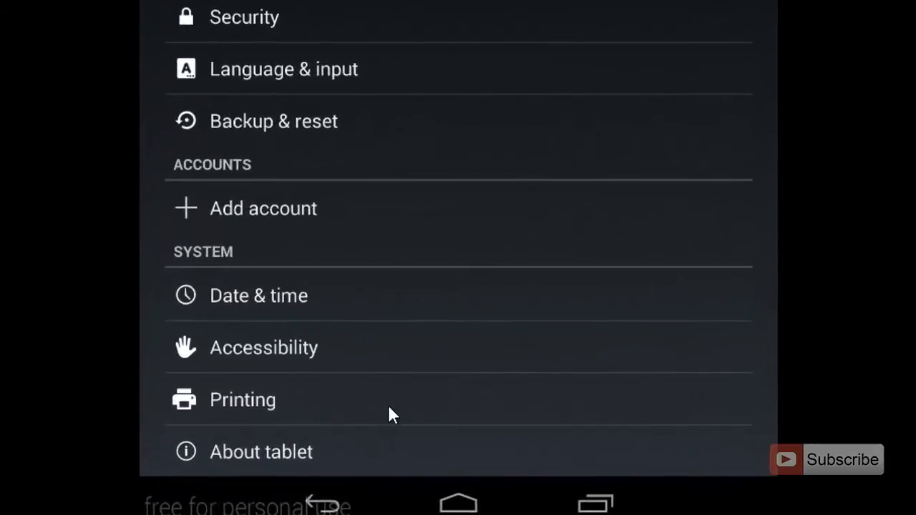